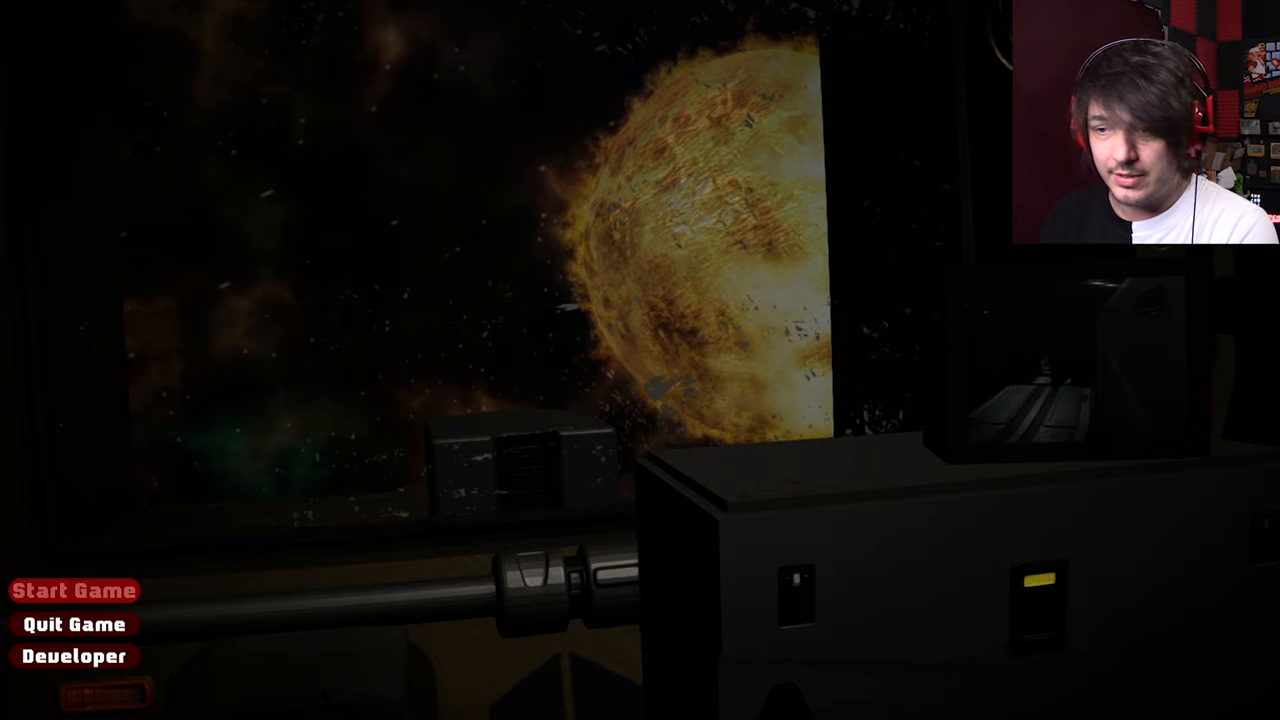
click(72, 590)
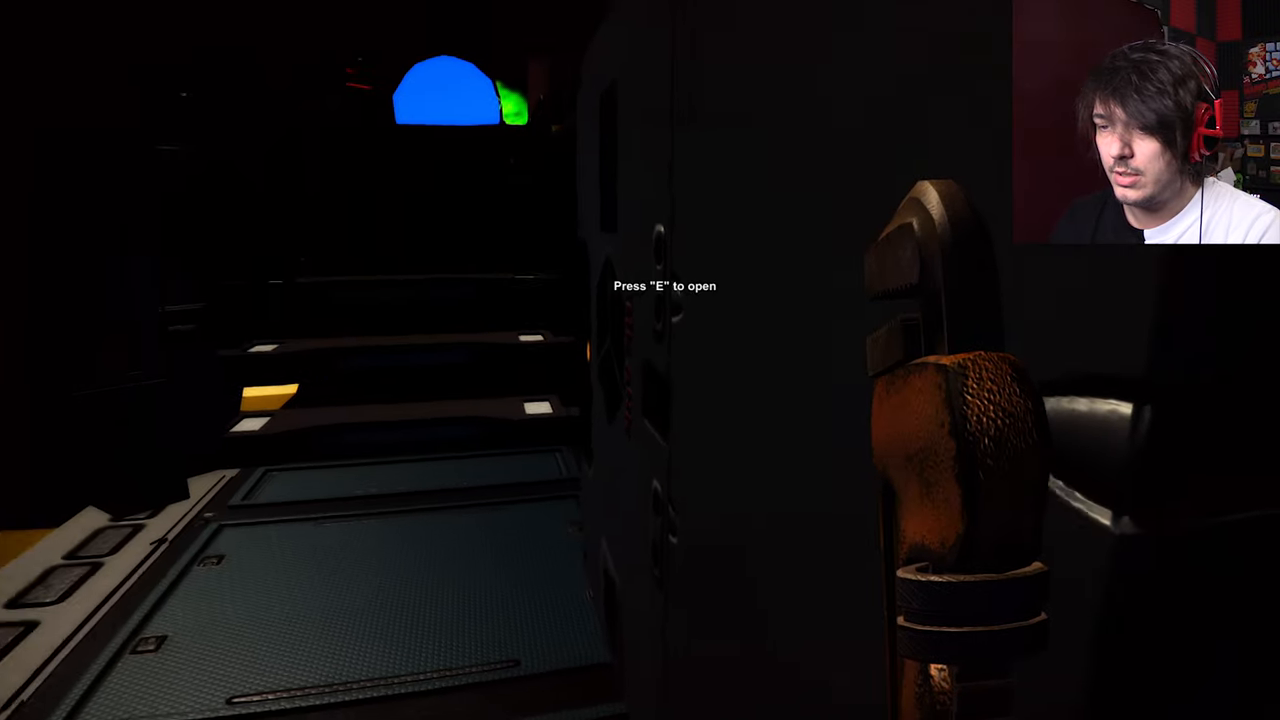
key(e)
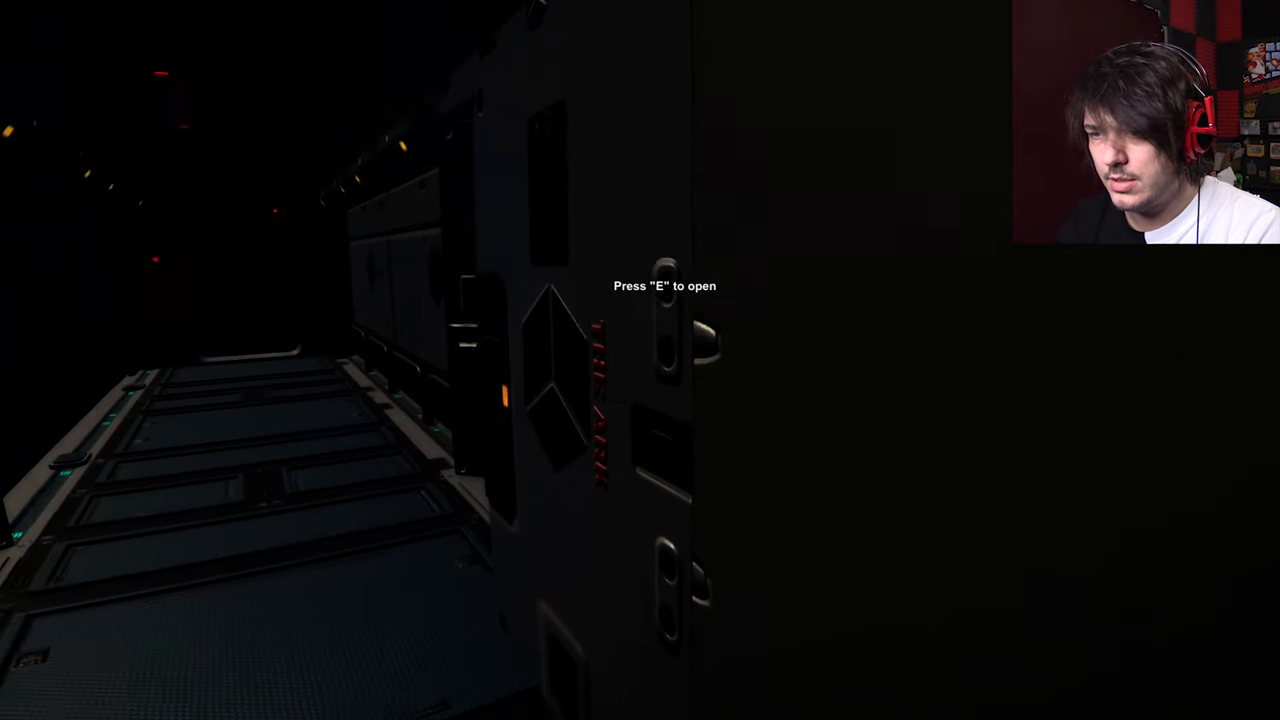
key(e)
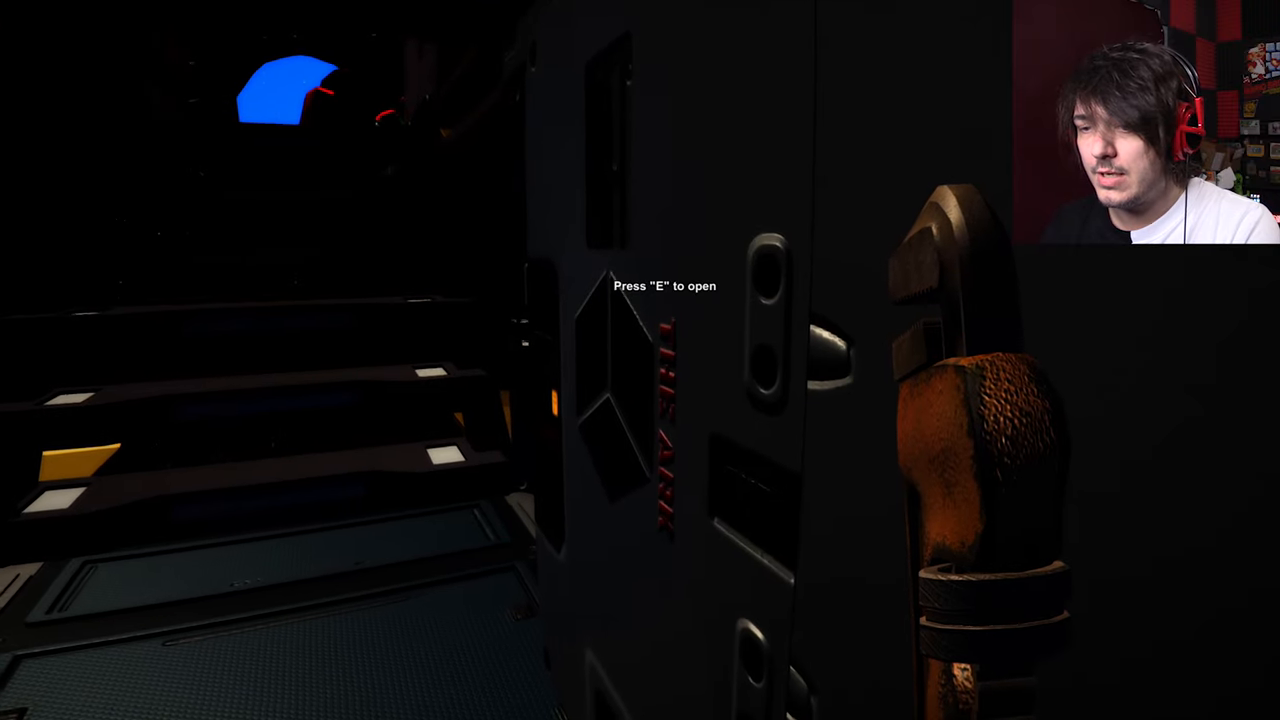
key(e)
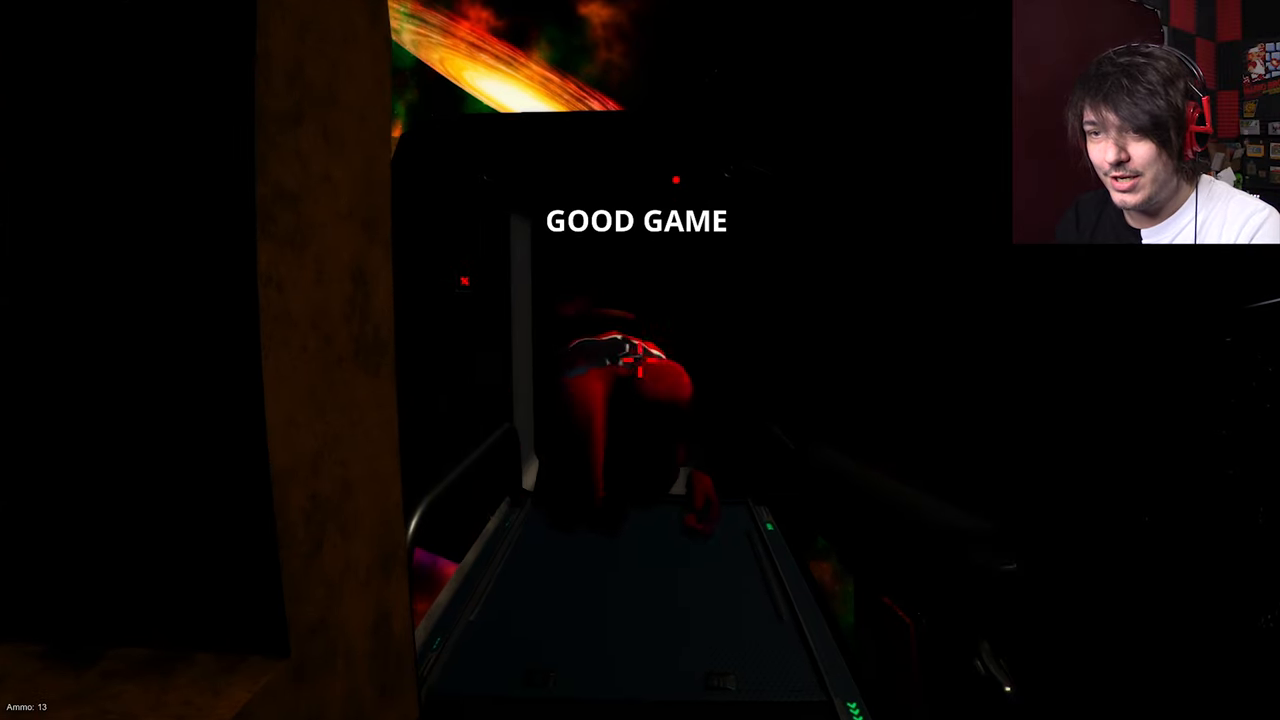
click(640, 360)
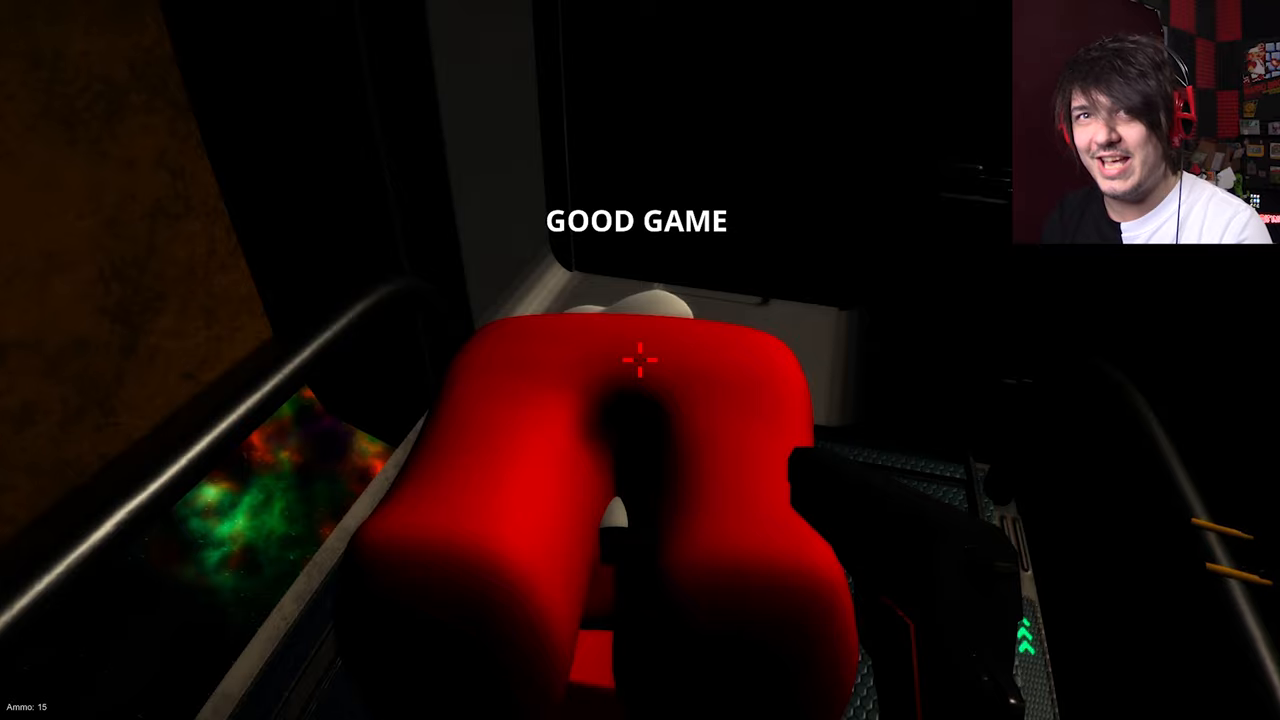
click(640, 360)
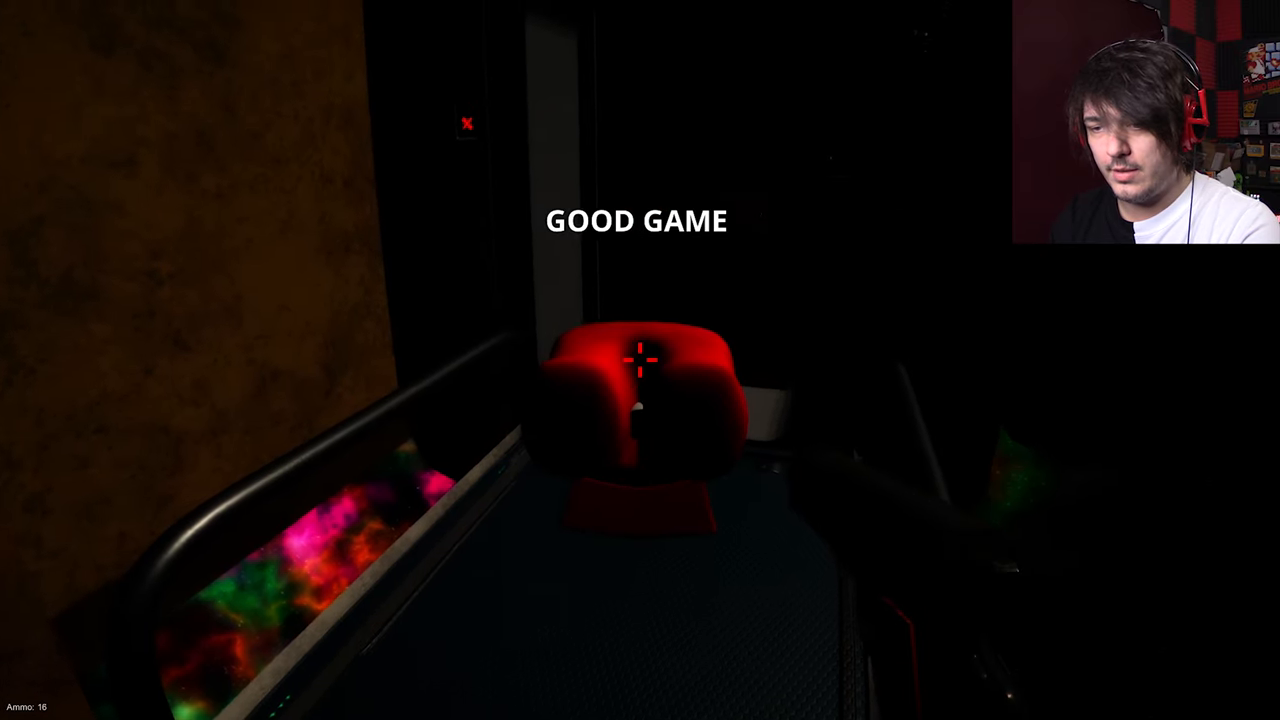
click(640, 360)
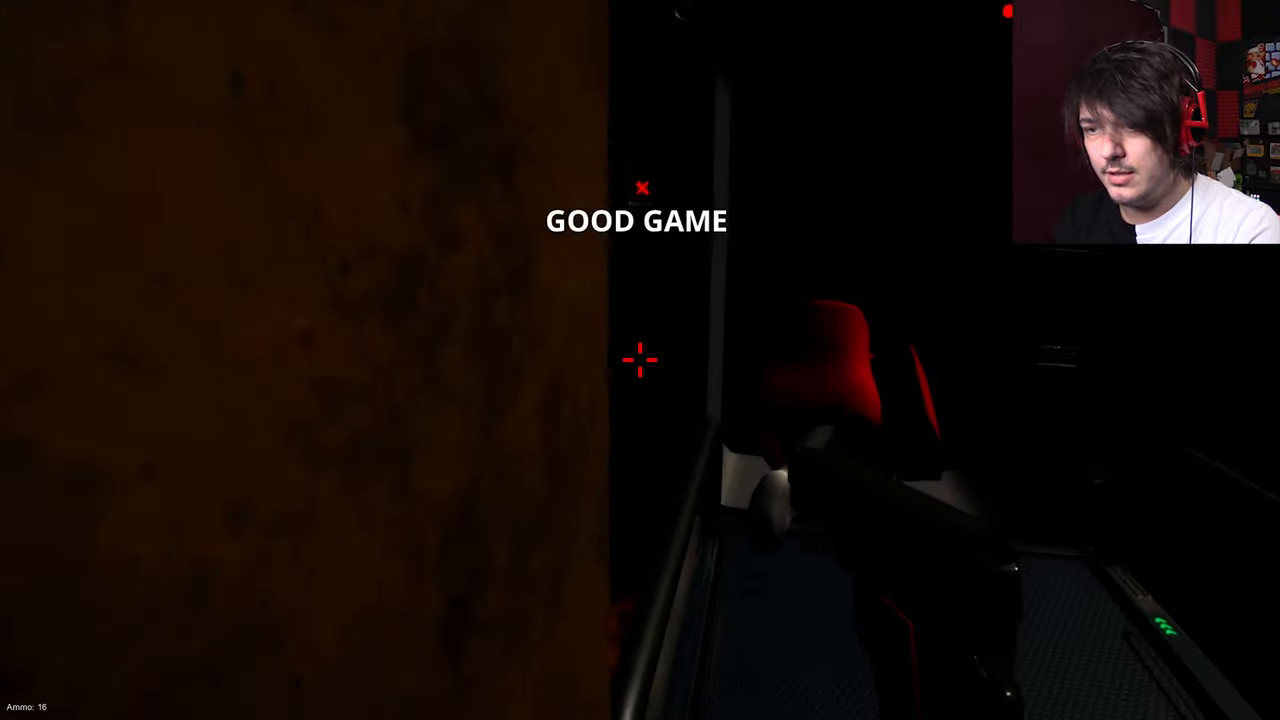
click(640, 360)
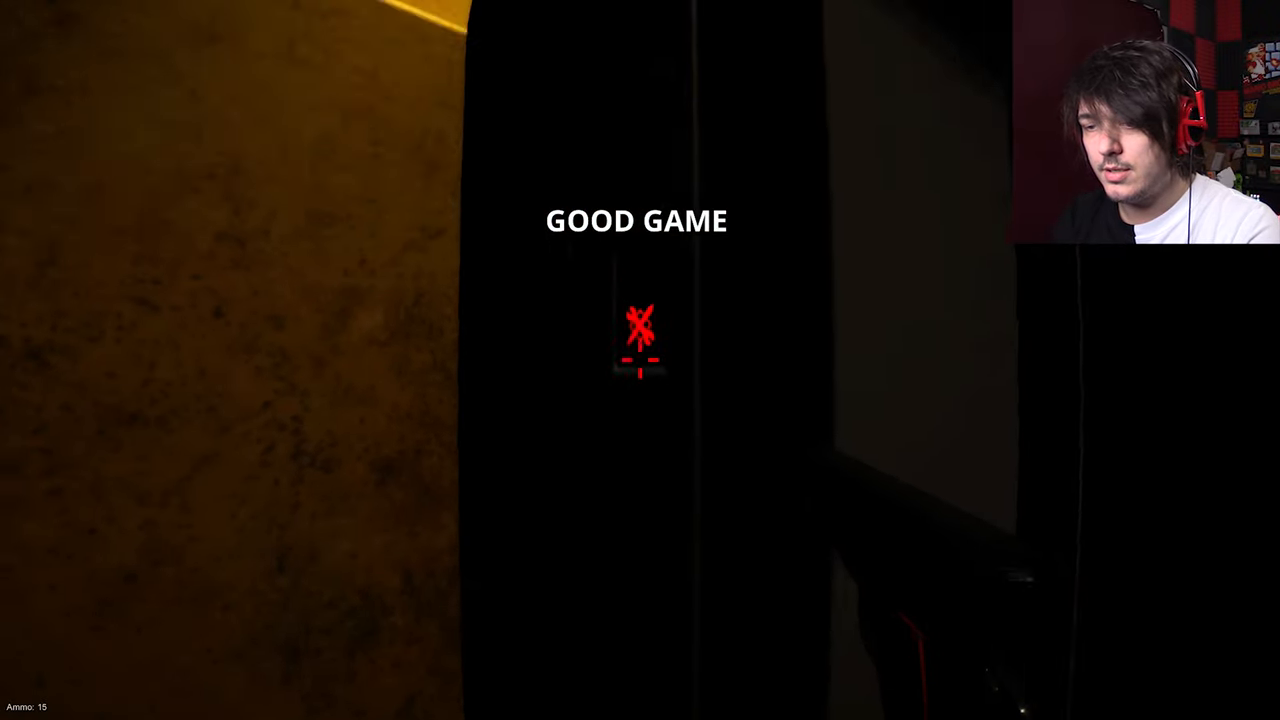